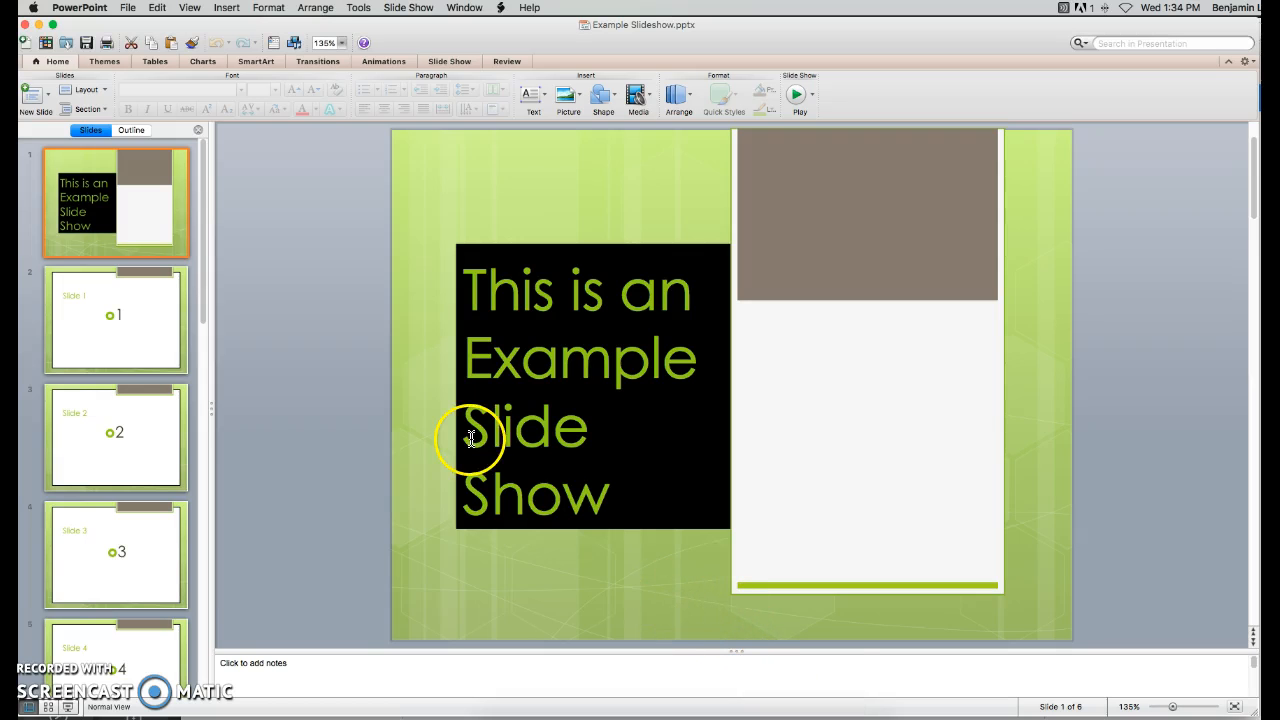
mouse_move(471, 441)
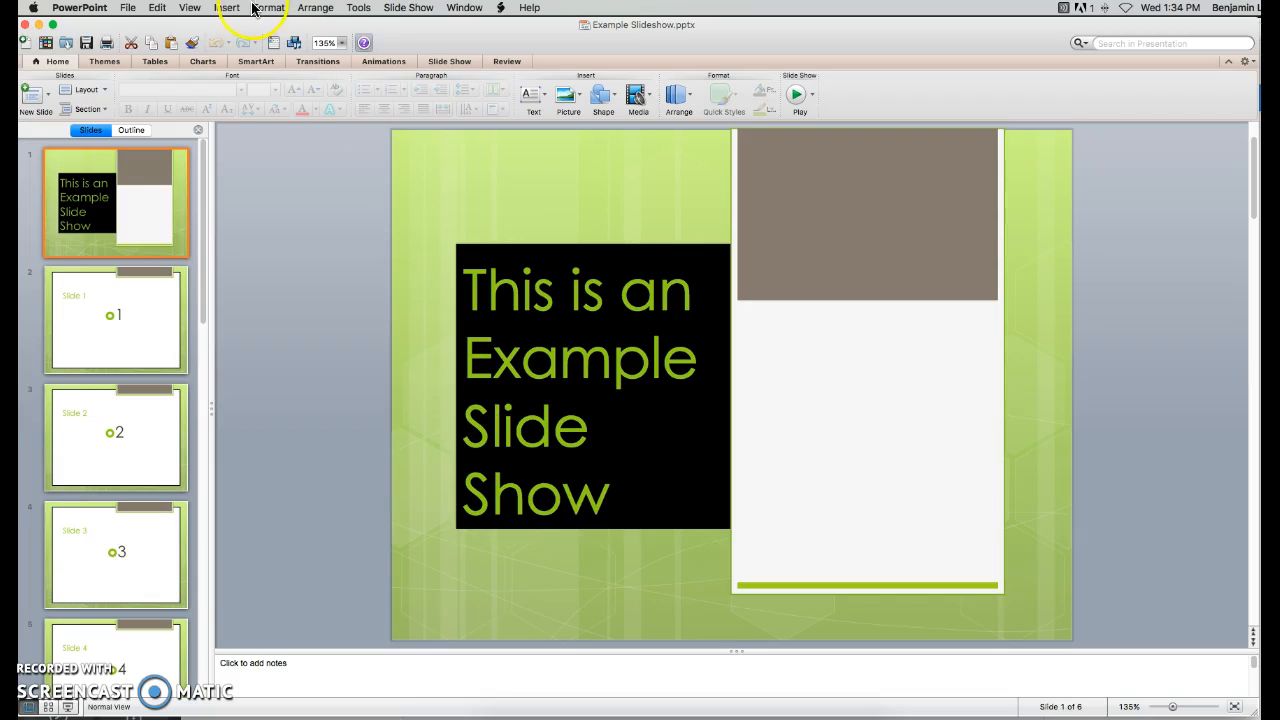
Step: Save the Example Slideshow presentation as JPEG images, one file per slide, via Save As
click(128, 7)
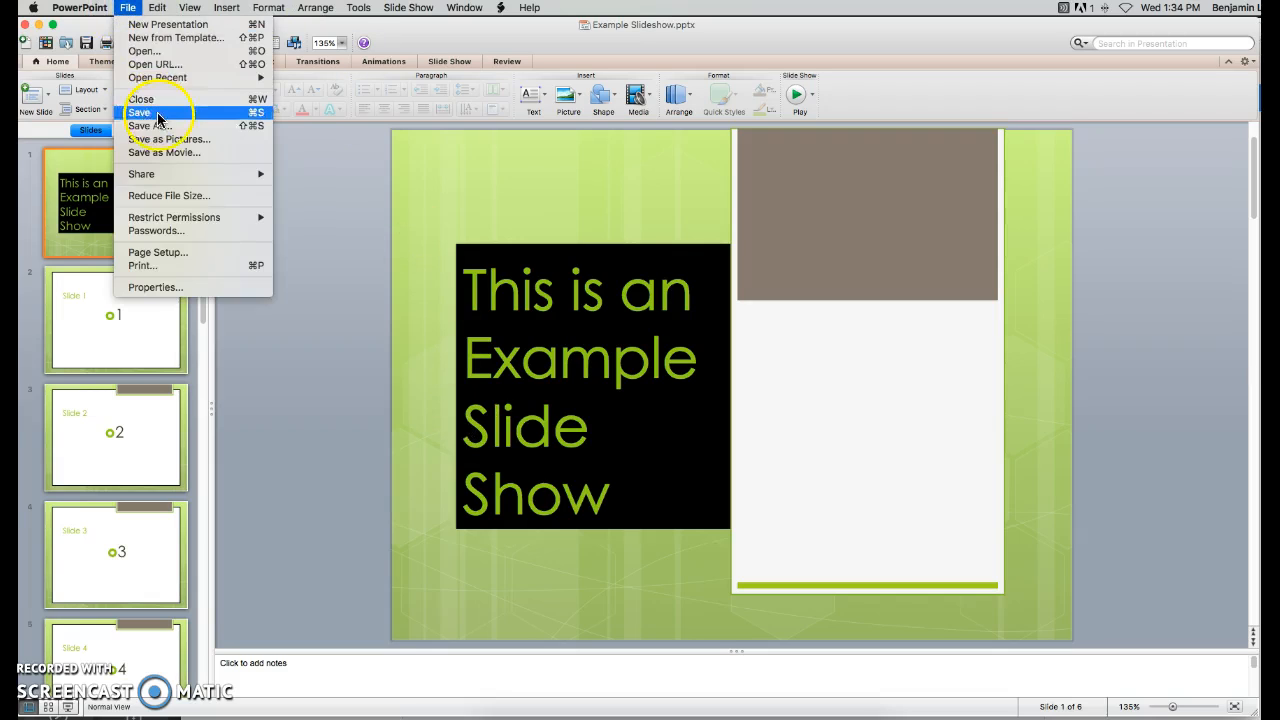
click(148, 125)
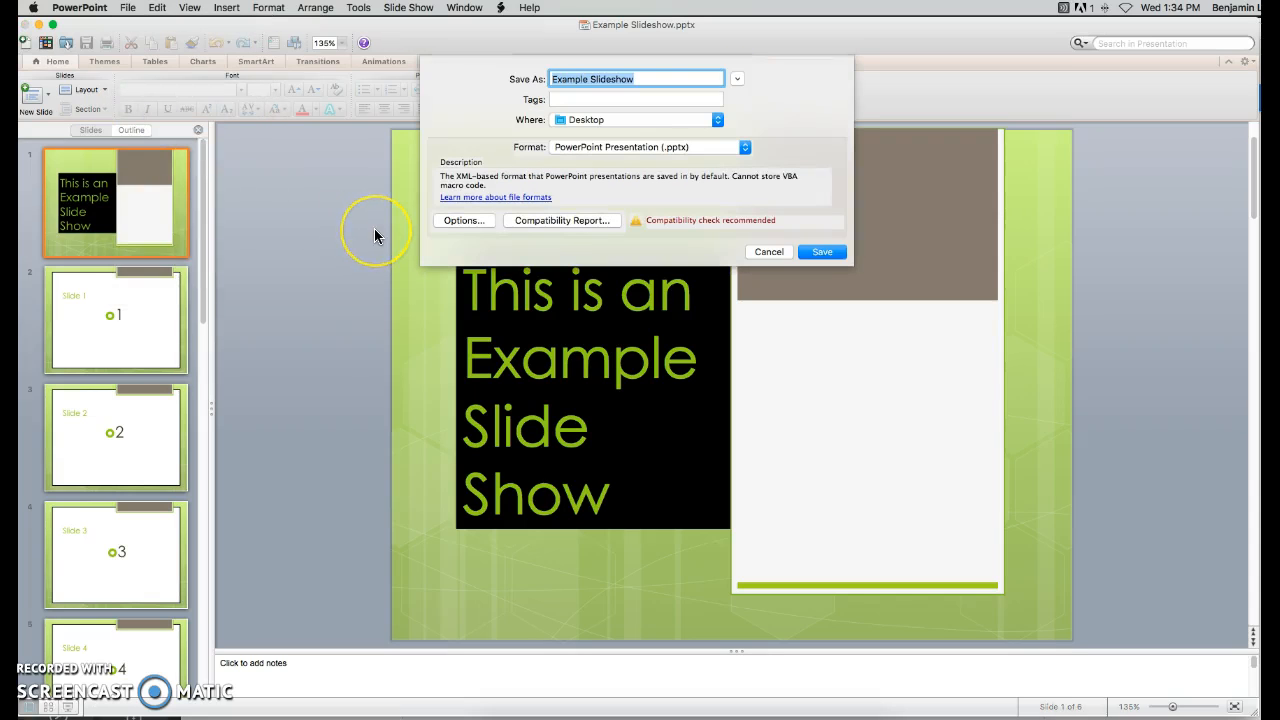
mouse_move(528, 160)
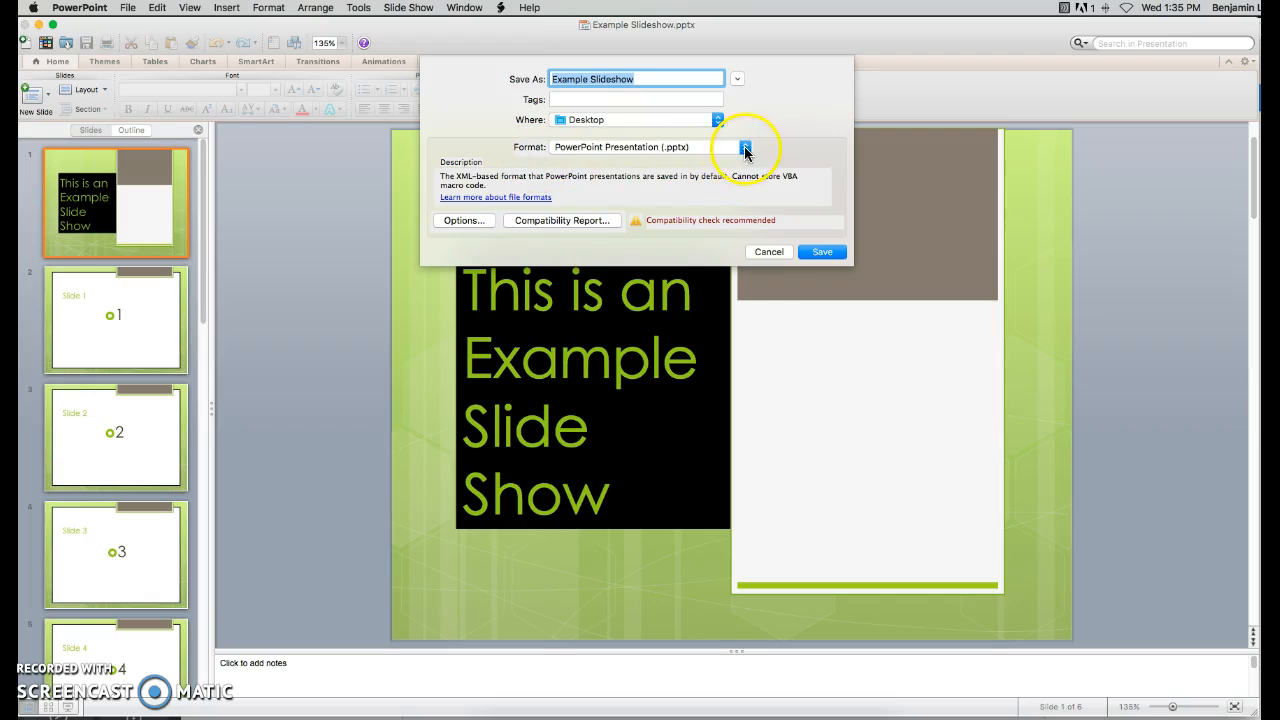
click(718, 147)
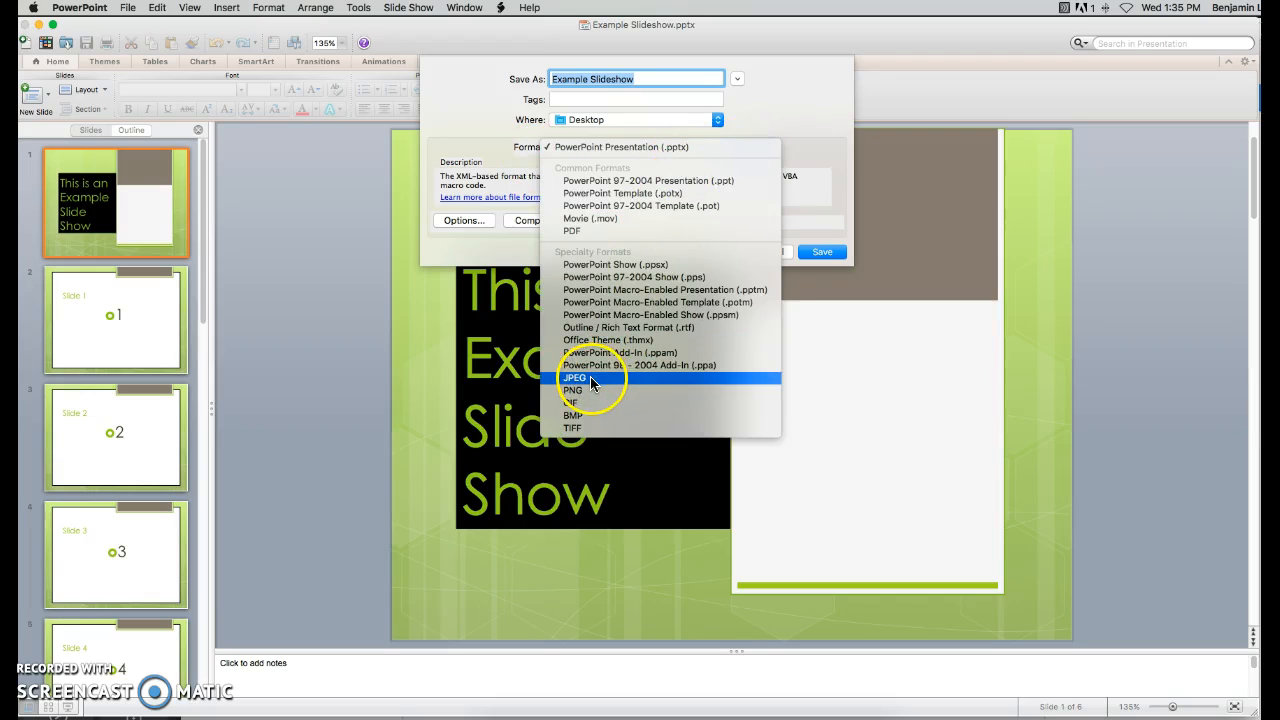
click(574, 377)
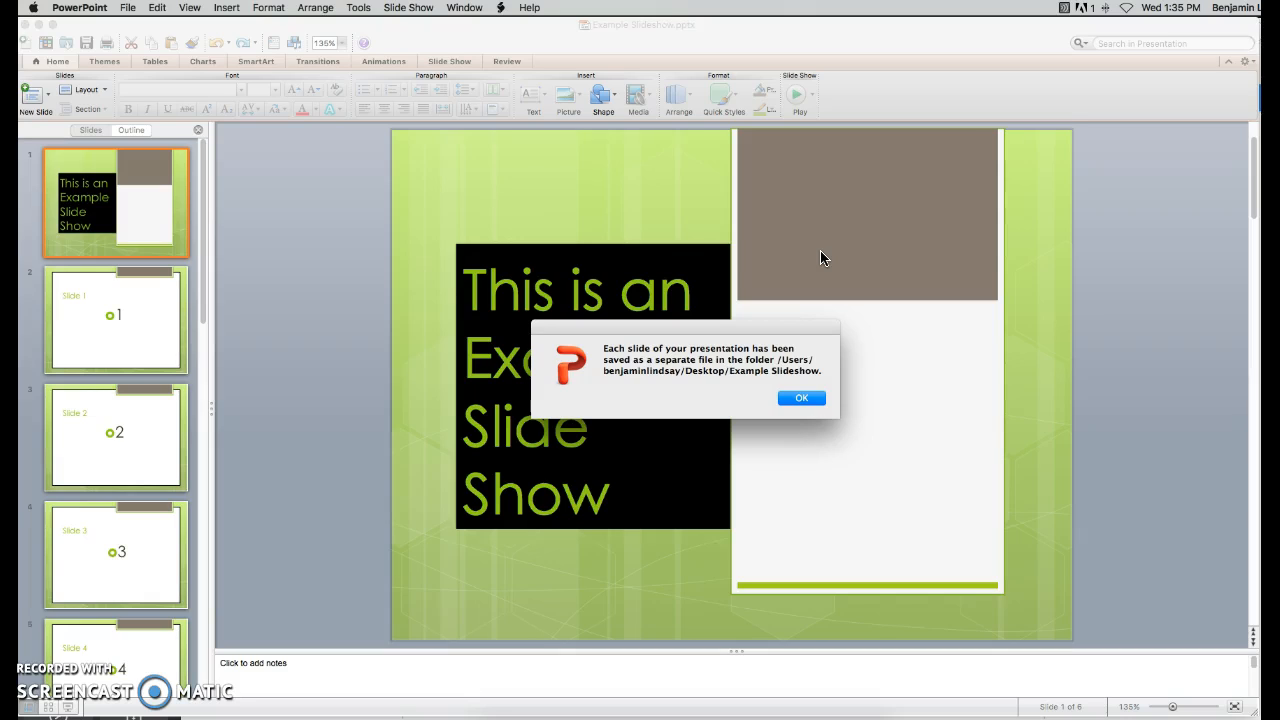
click(801, 397)
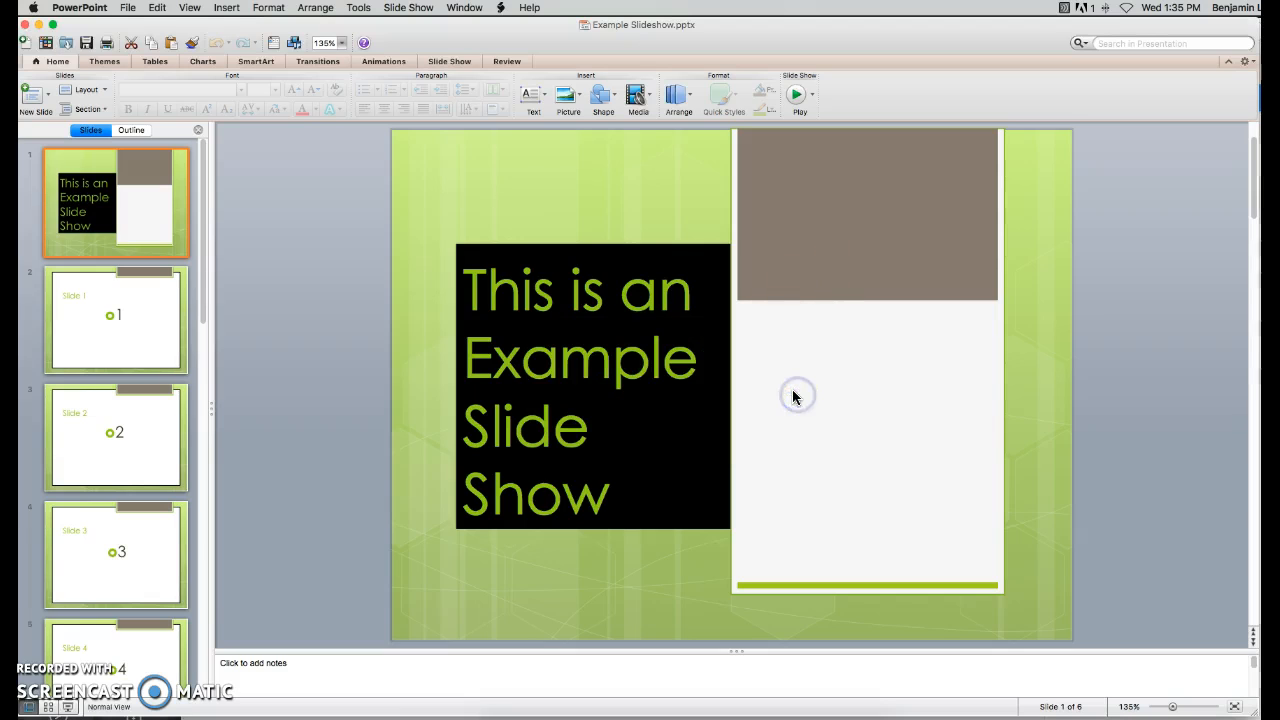
mouse_move(593, 180)
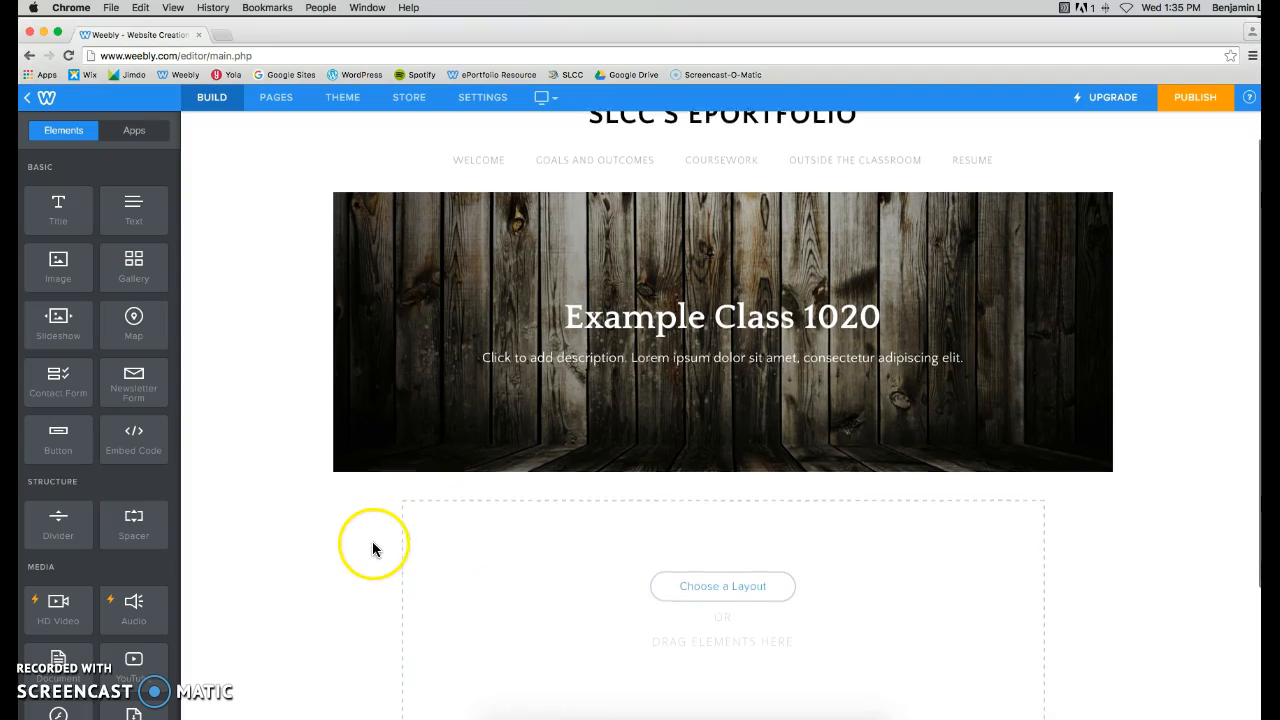
Step: Drop a Simple Slideshow element below the Example Class 1020 banner
scroll(down, 3)
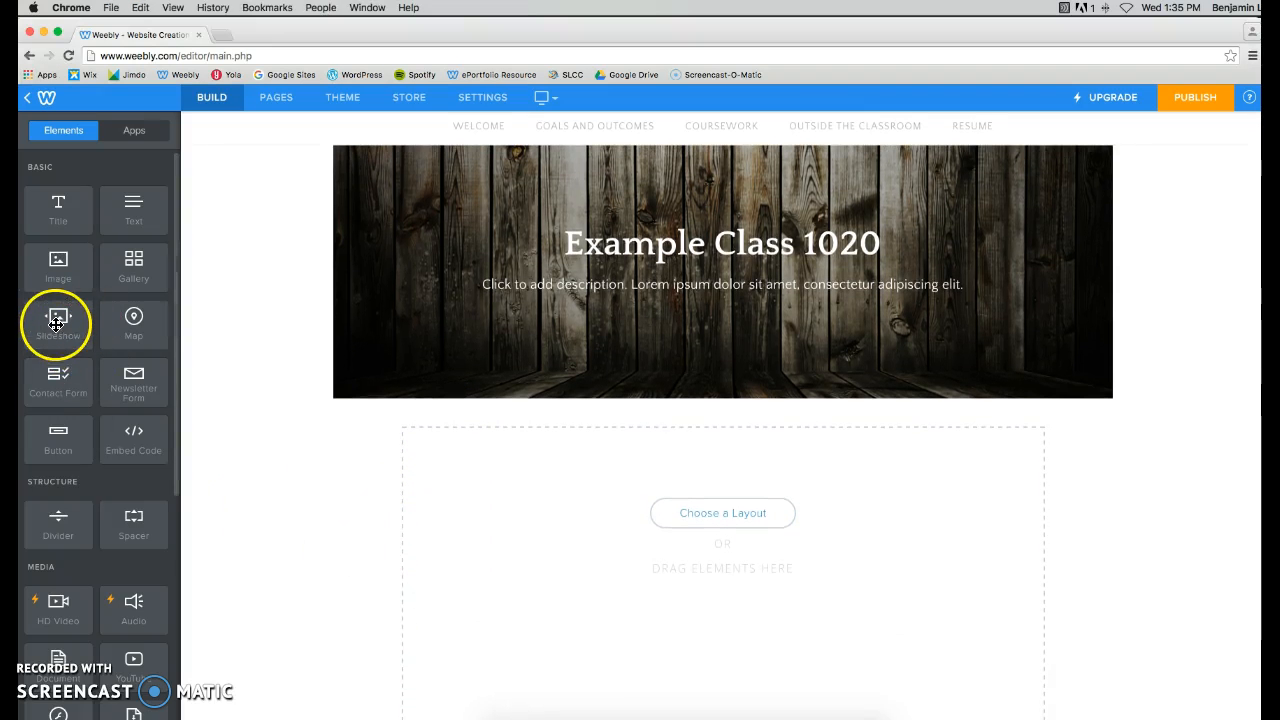
drag(57, 323, 237, 431)
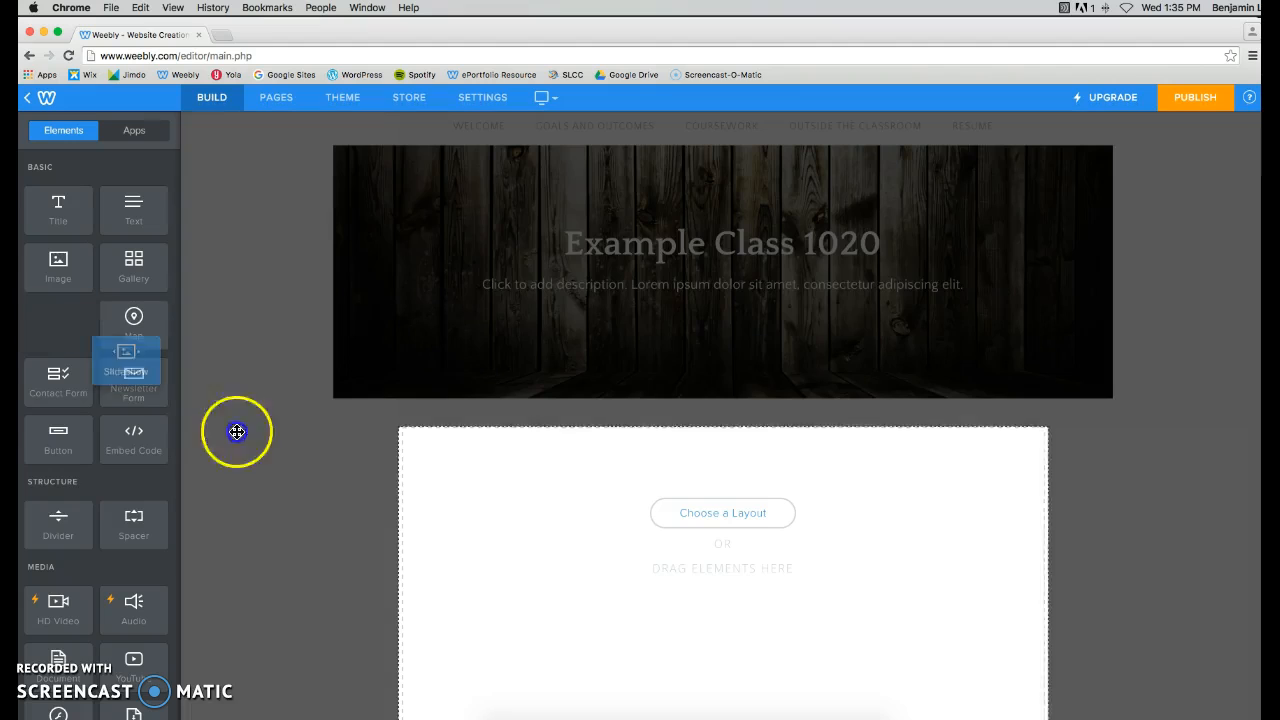
drag(134, 363, 722, 513)
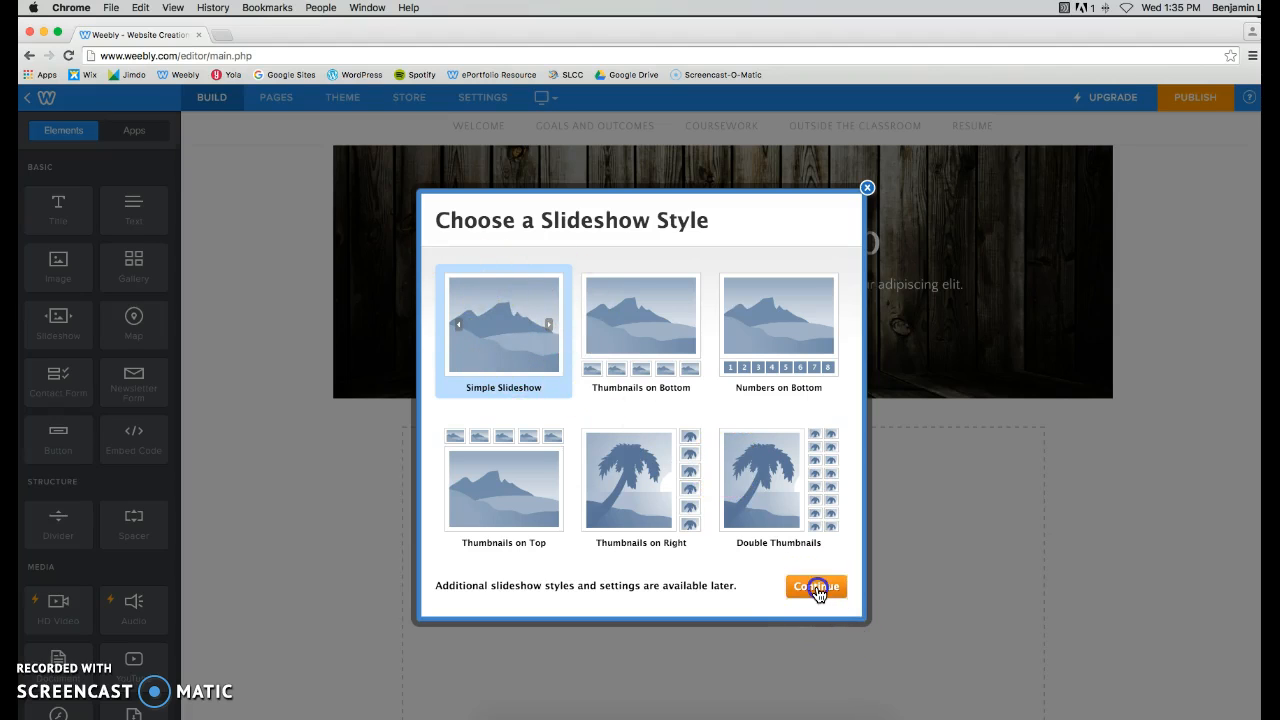
click(816, 586)
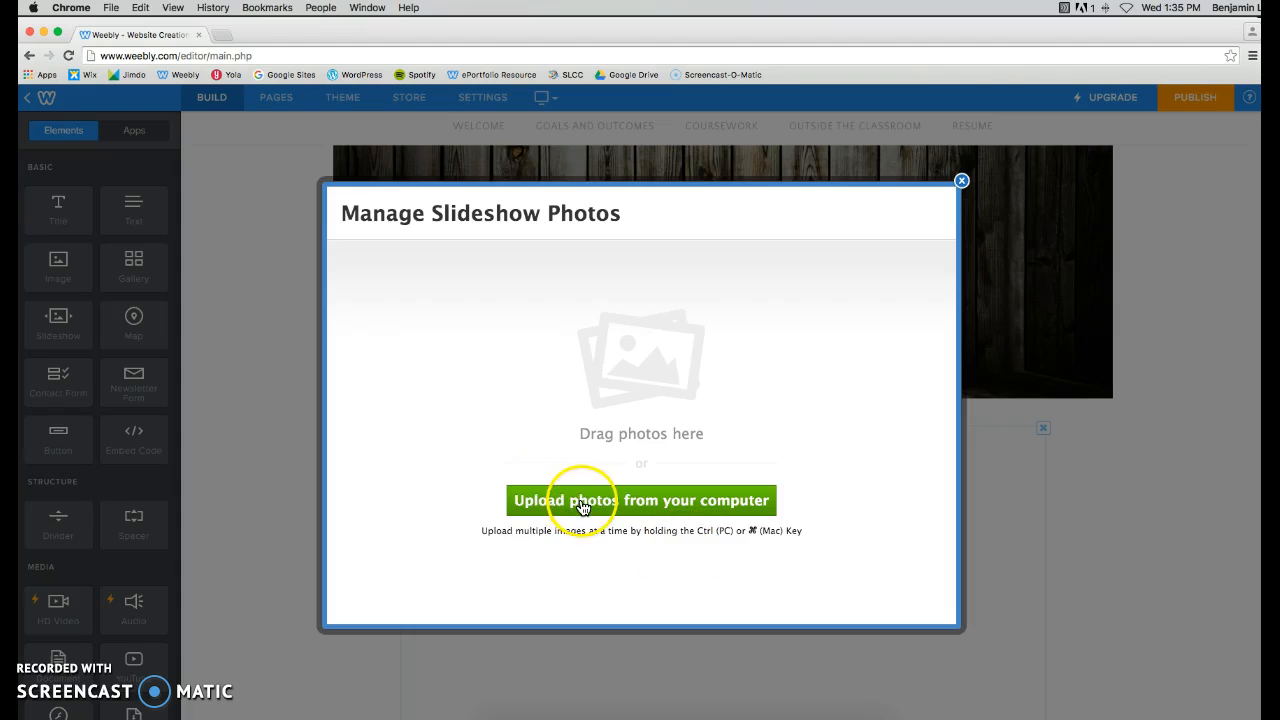
Step: Upload Slide1–Slide6.jpg from the Example Slideshow folder into the slideshow
click(641, 500)
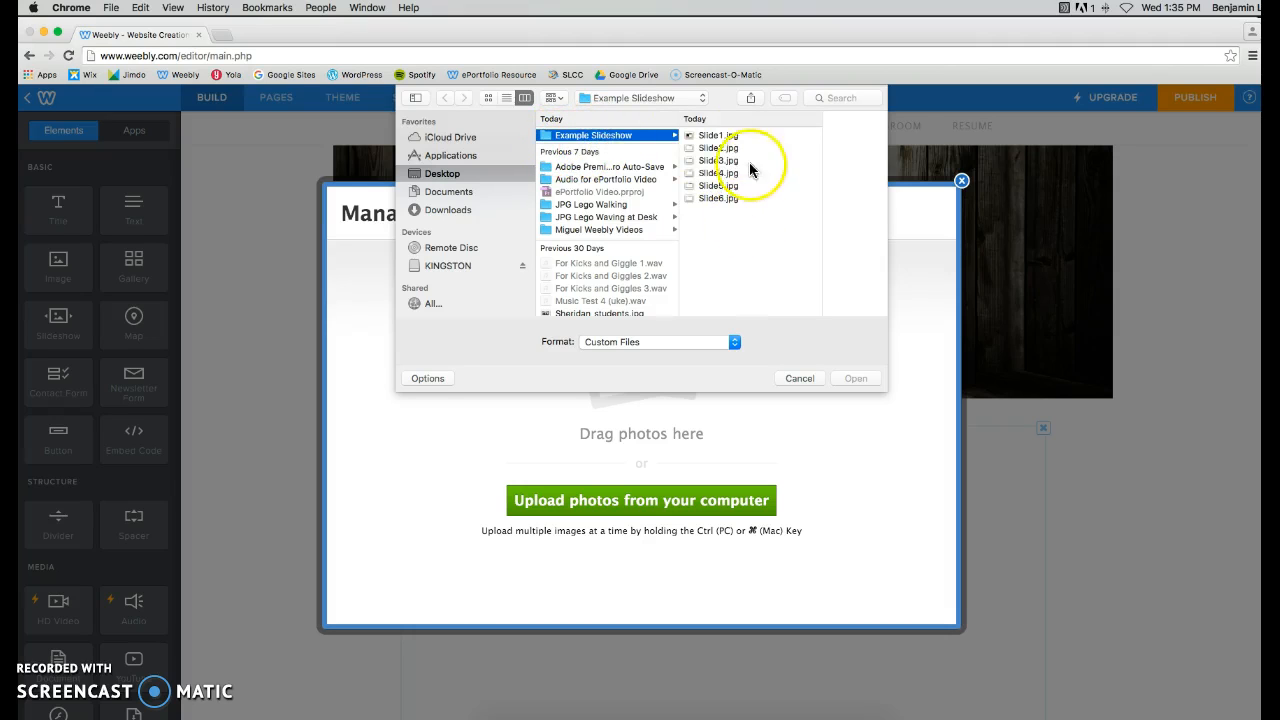
click(718, 135)
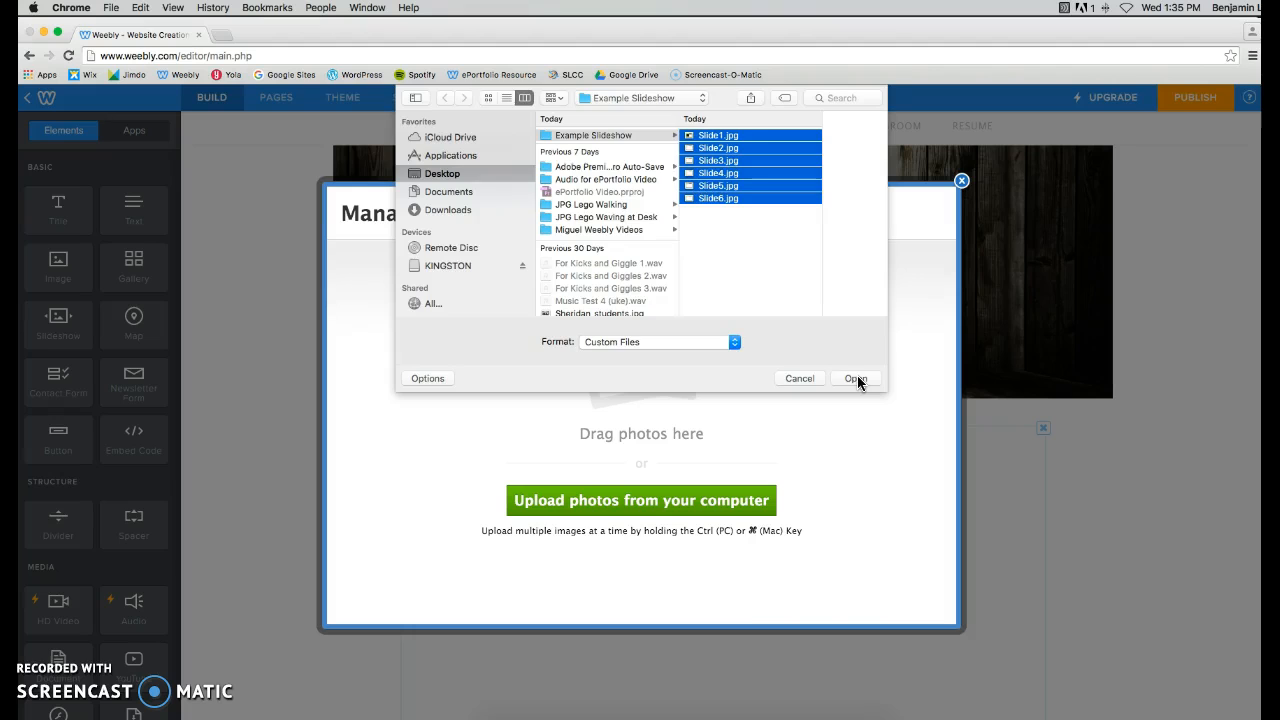
click(855, 378)
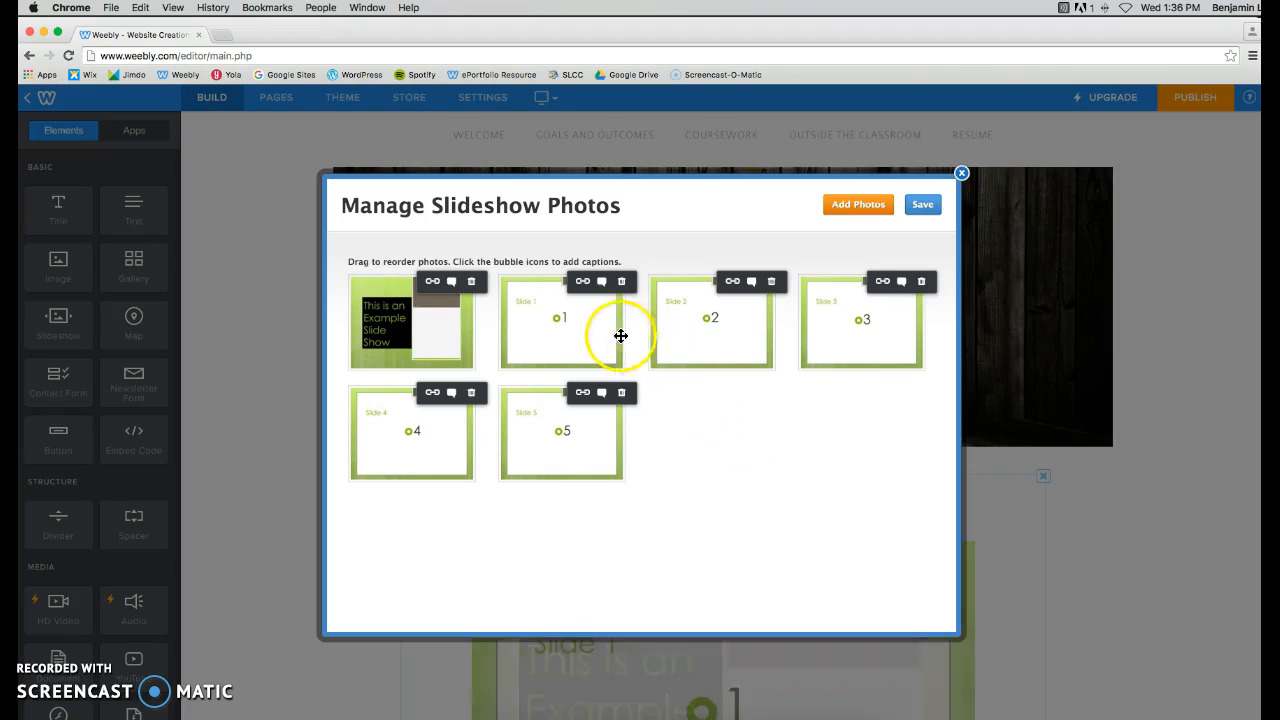
Step: Reorder the thumbnails so Slide 1 follows the title slide, then save the slideshow photos
drag(620, 335, 698, 325)
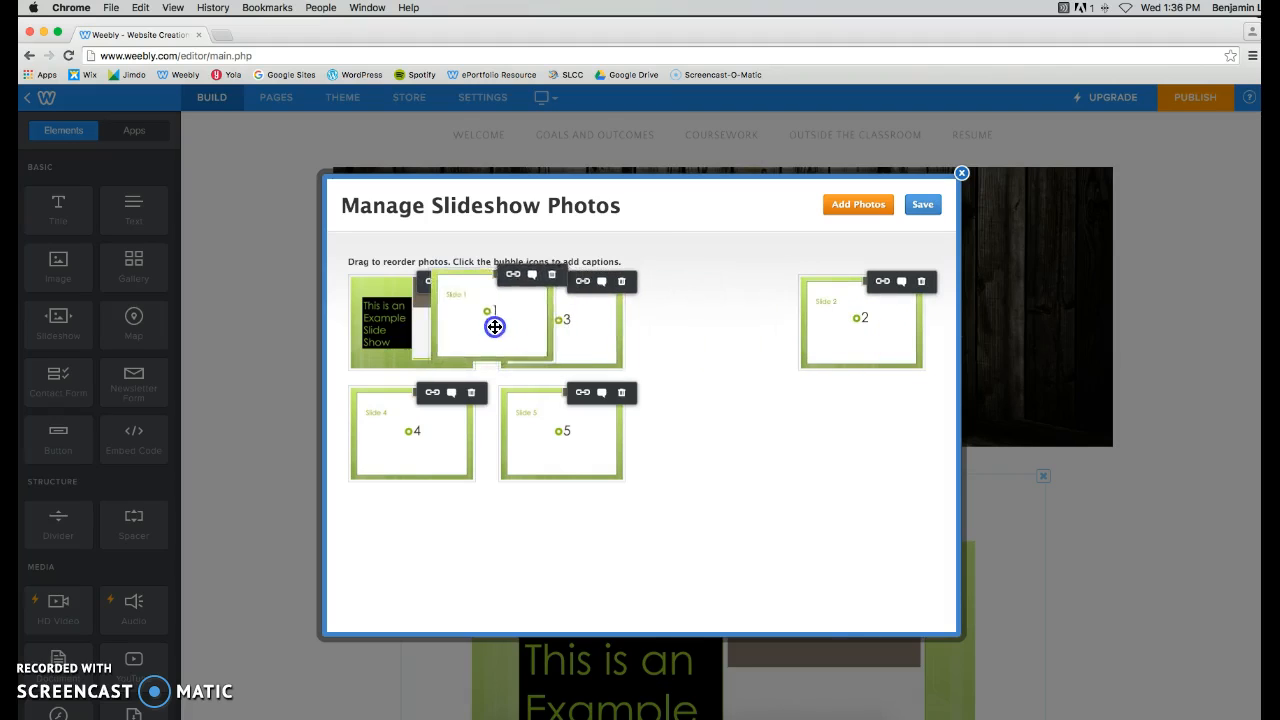
drag(494, 327, 678, 327)
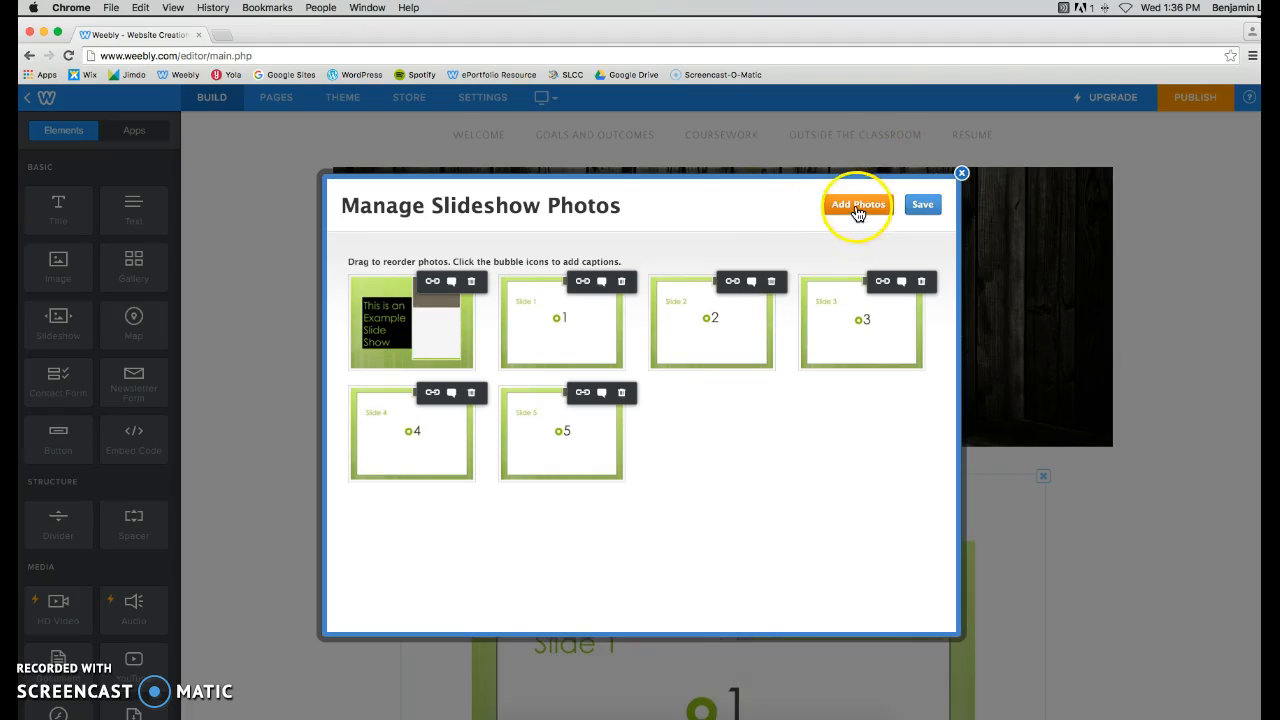
mouse_move(763, 235)
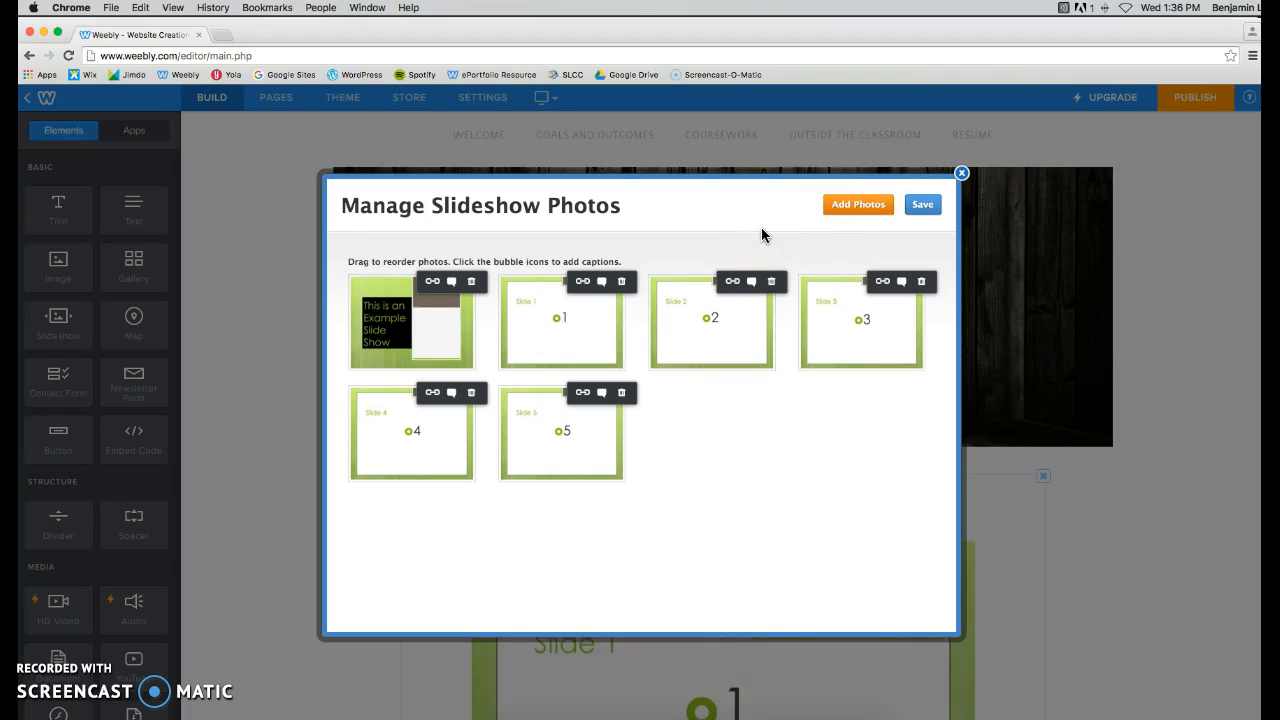
click(921, 204)
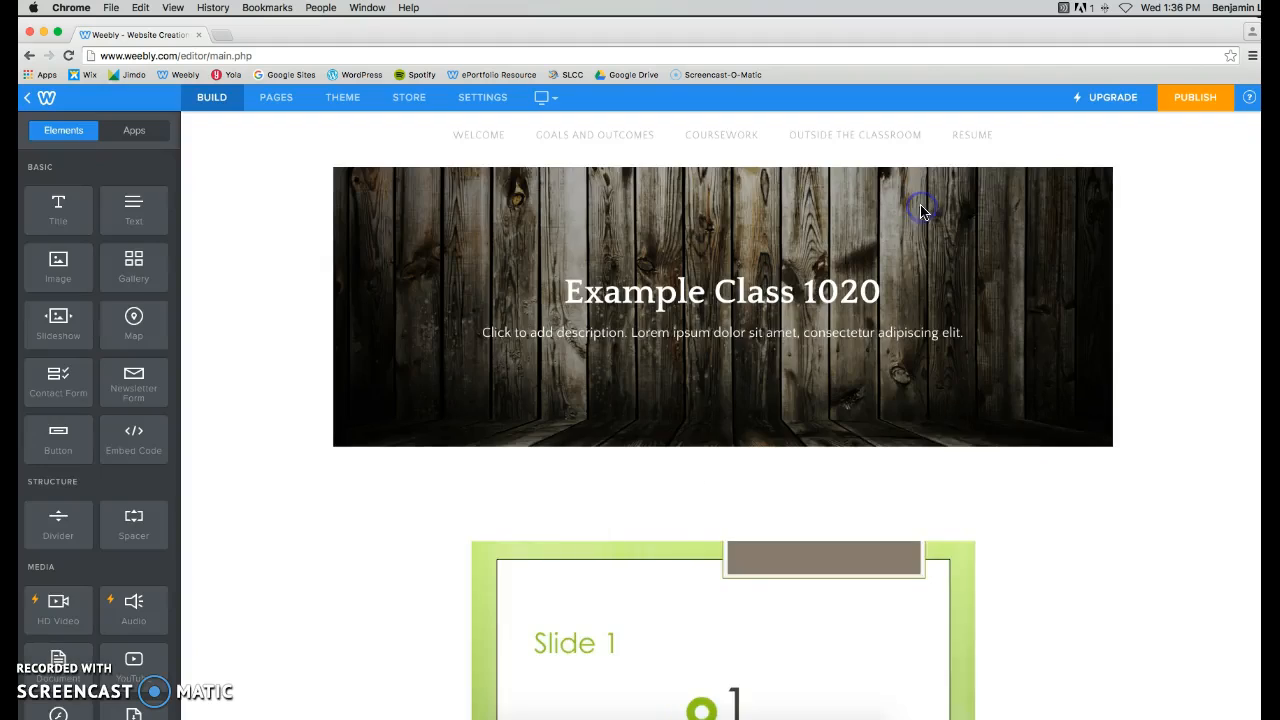
scroll(down, 3)
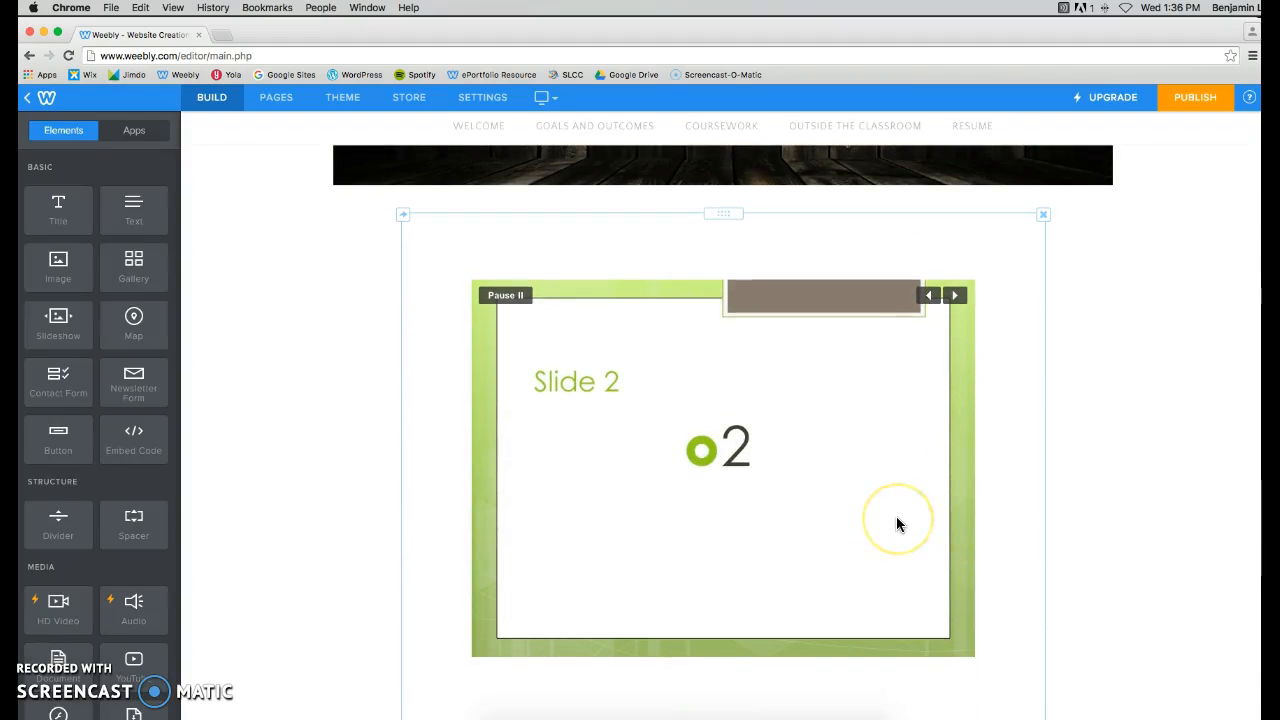
scroll(down, 3)
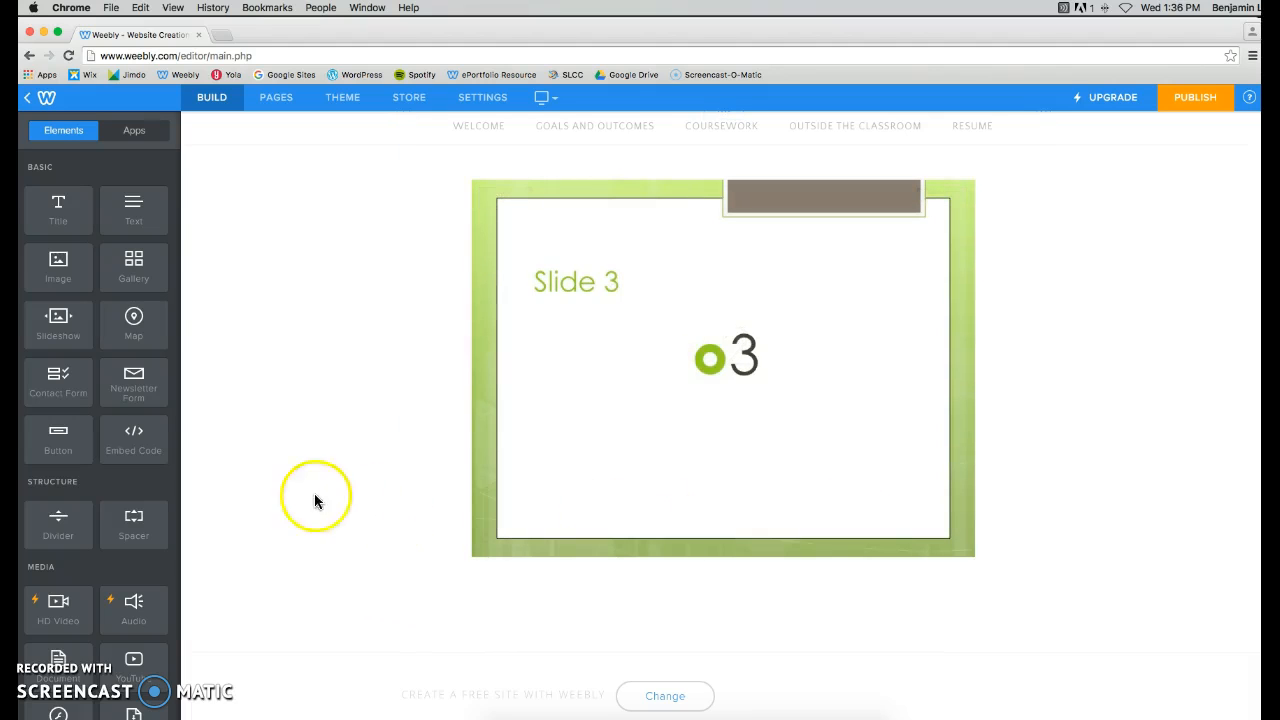
scroll(down, 3)
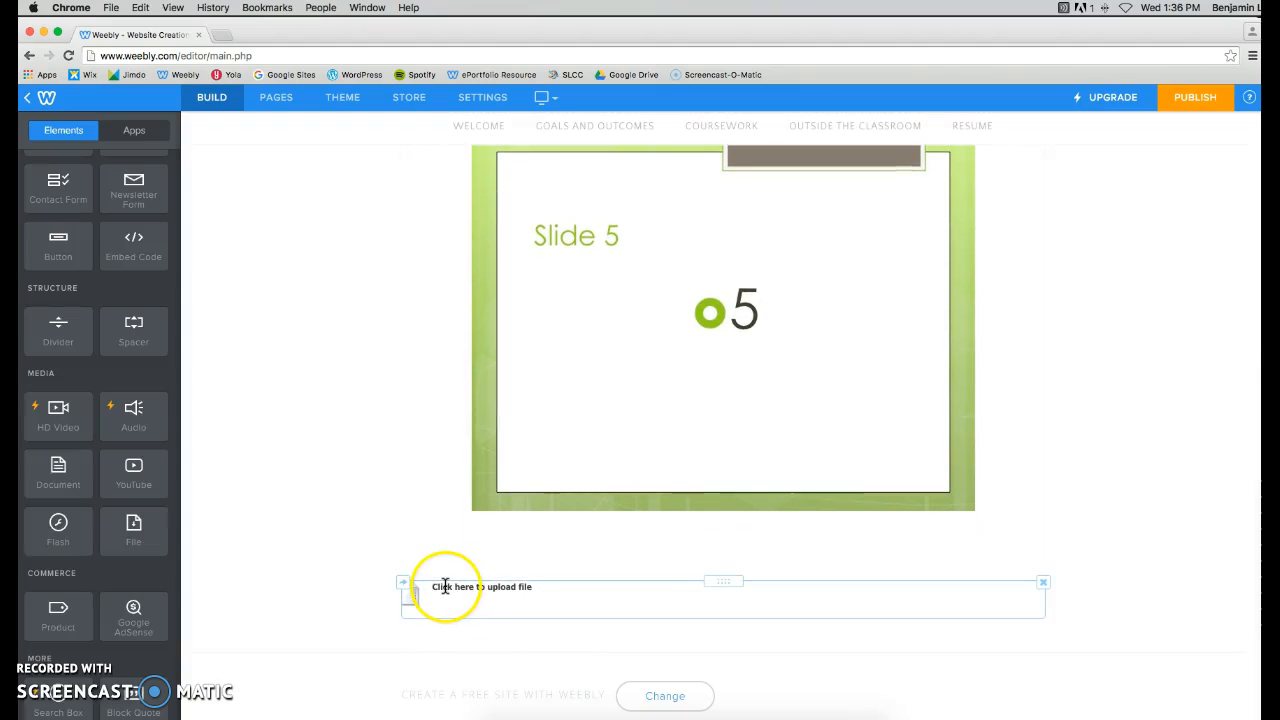
Step: Upload the Example Slideshow presentation from the Desktop into the file element below the slideshow
click(482, 586)
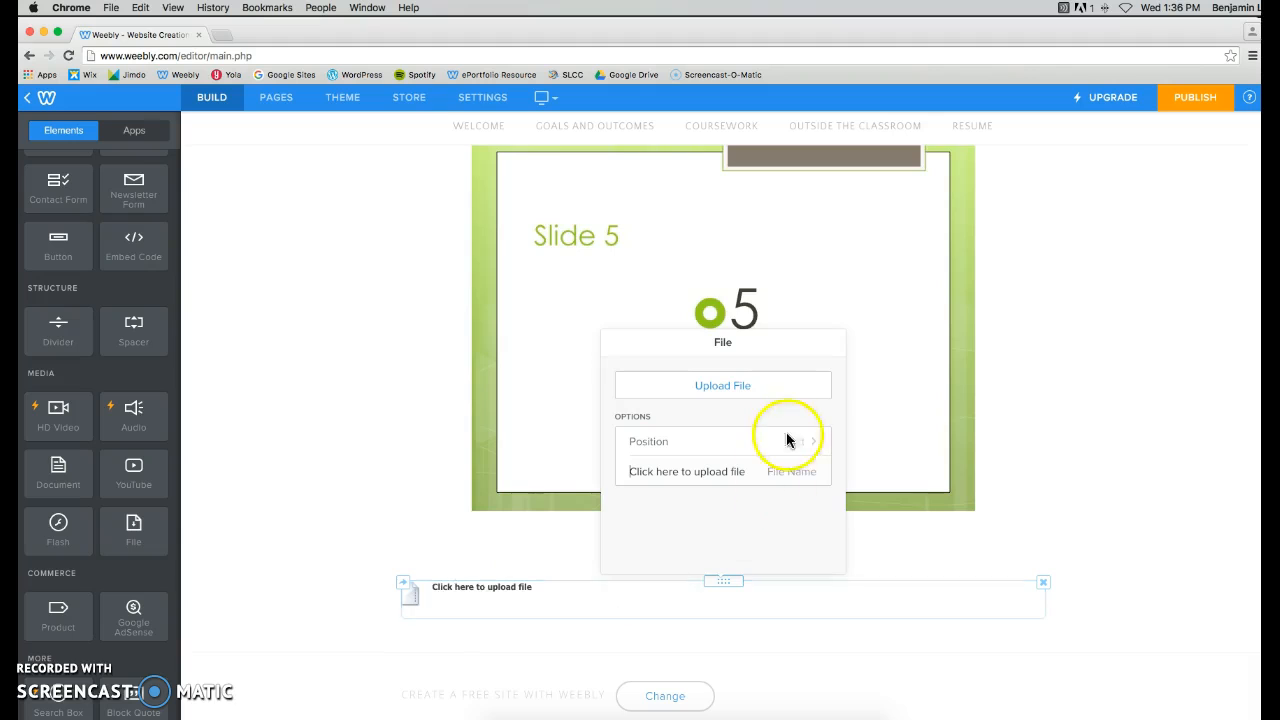
click(722, 385)
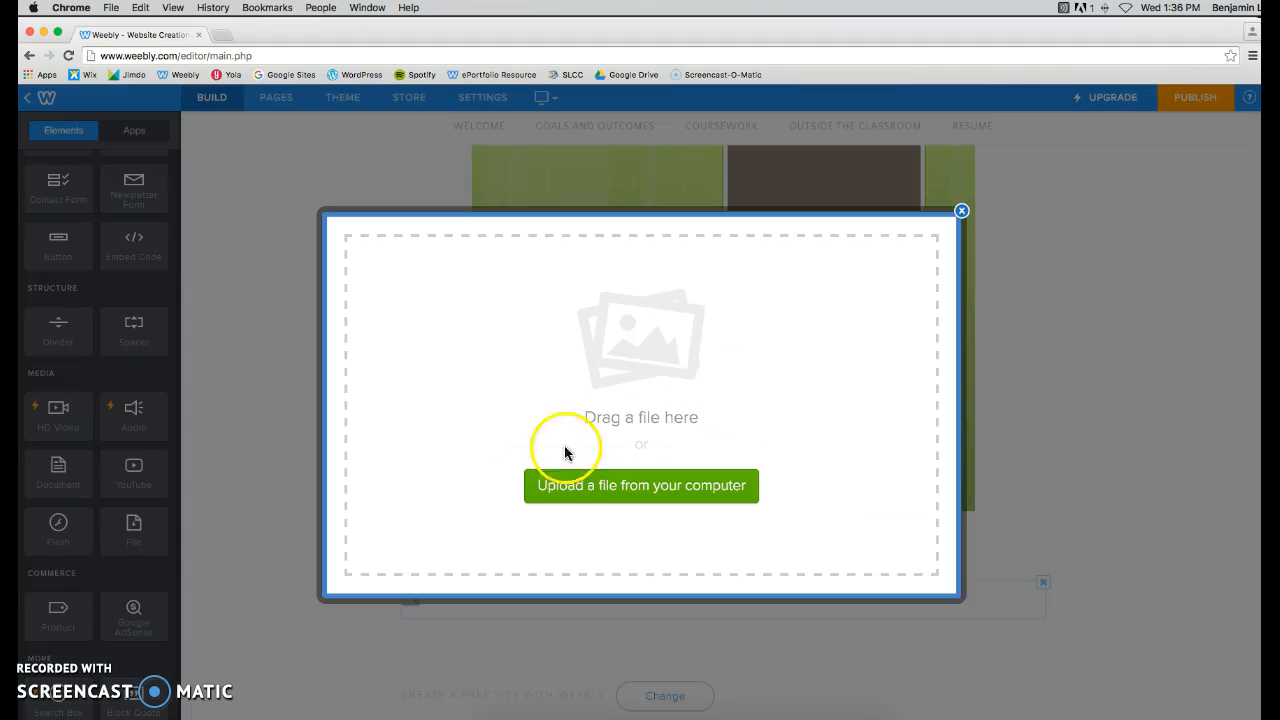
click(641, 486)
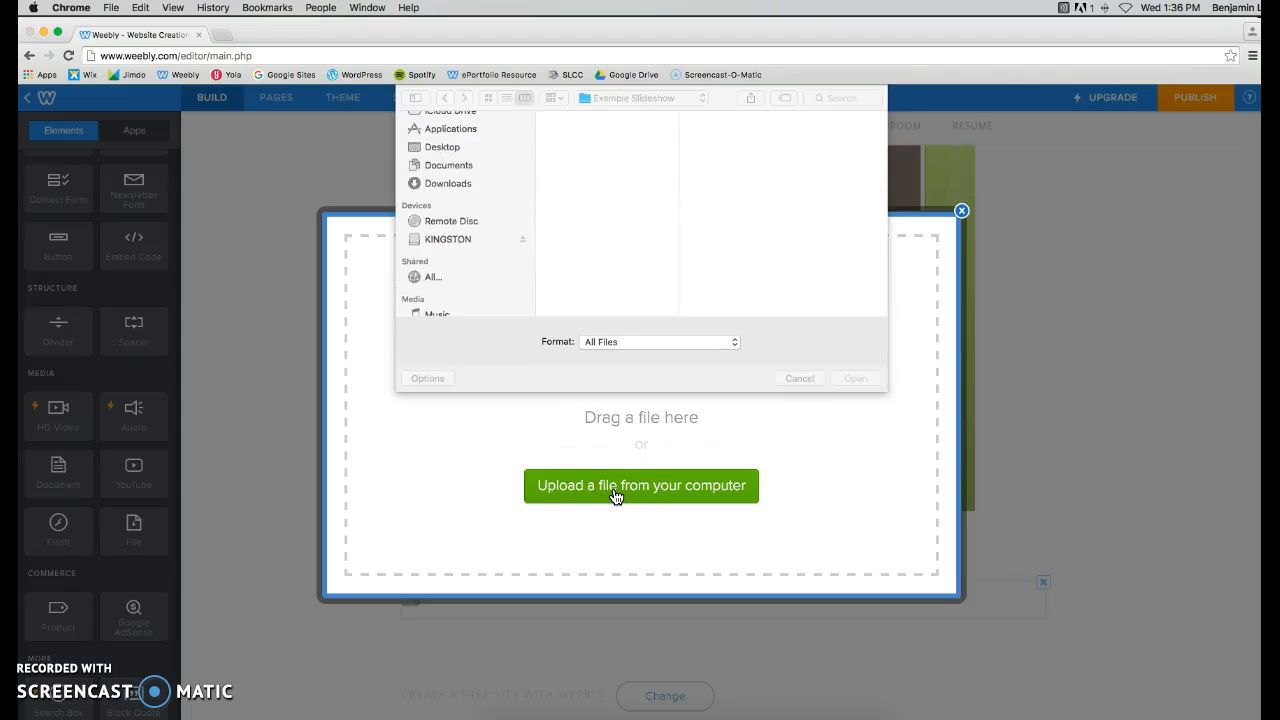
click(604, 97)
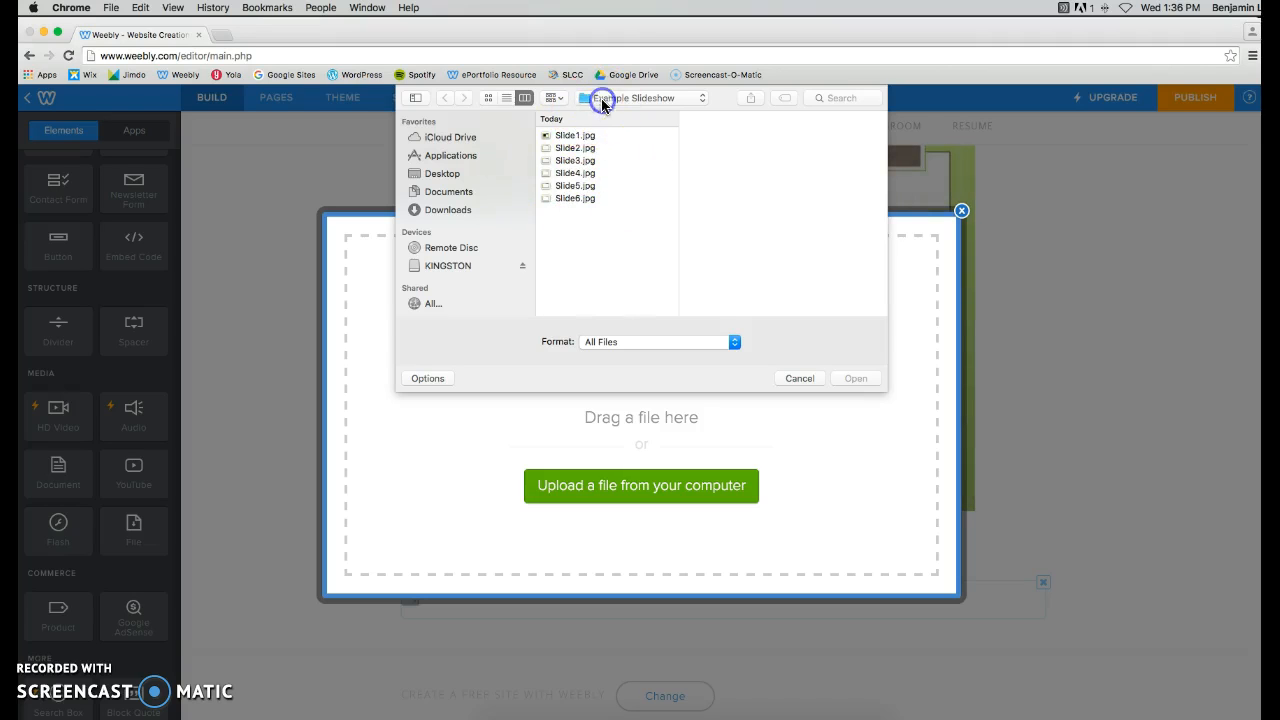
click(441, 173)
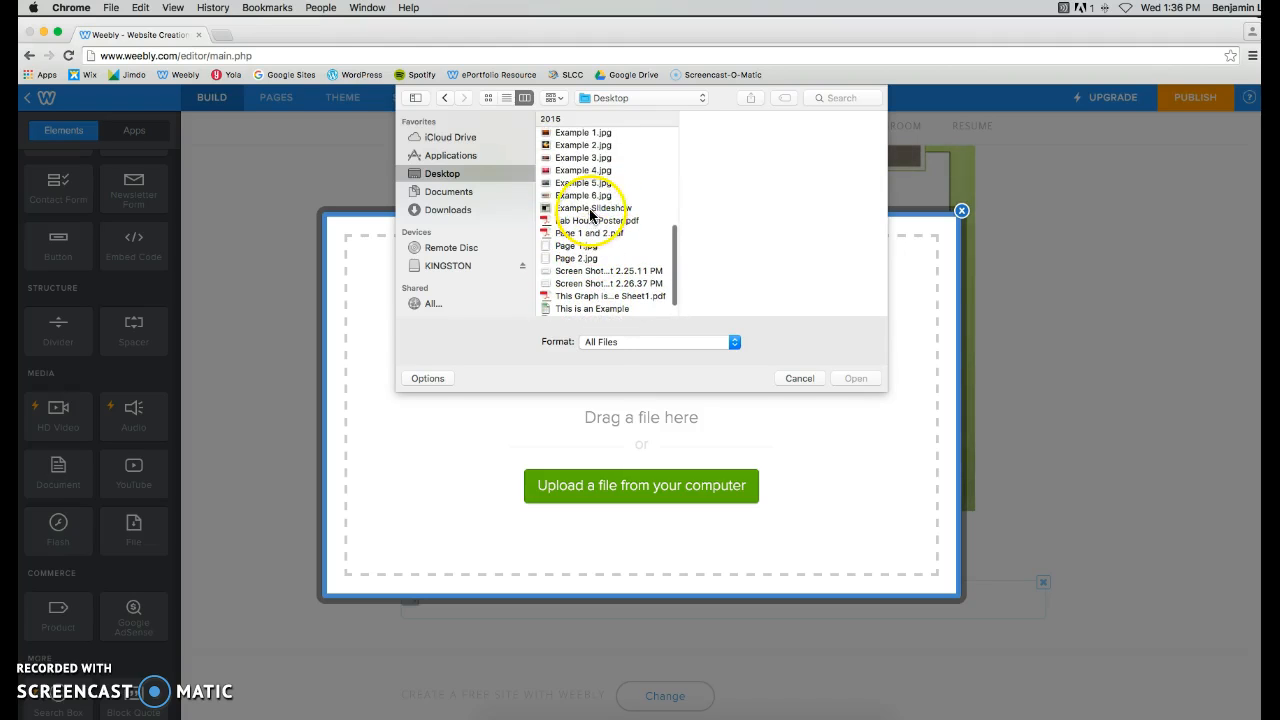
click(592, 207)
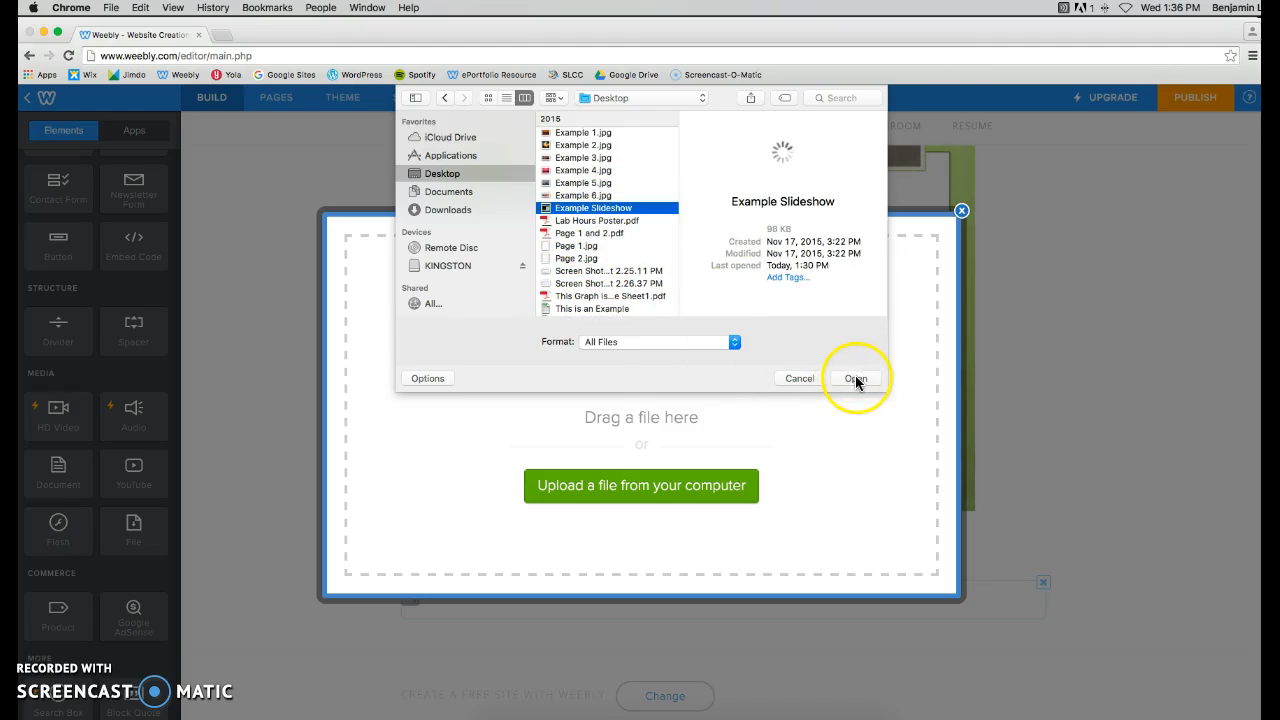
click(855, 378)
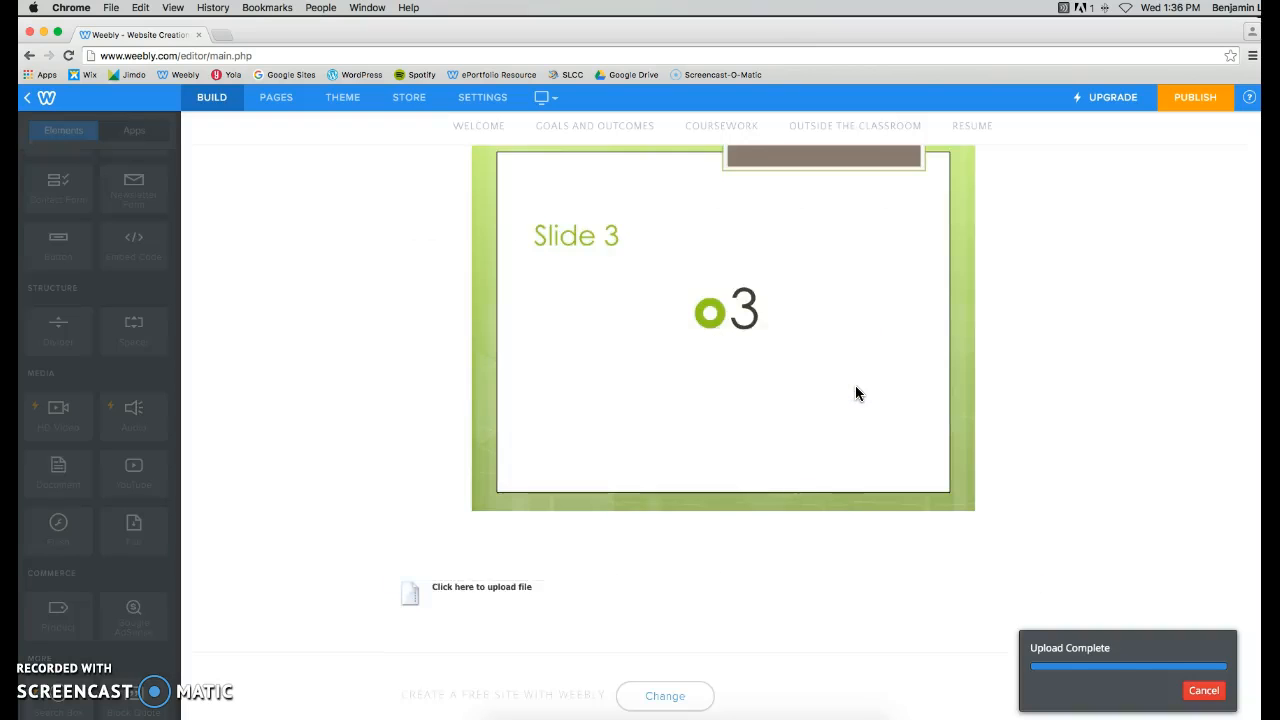